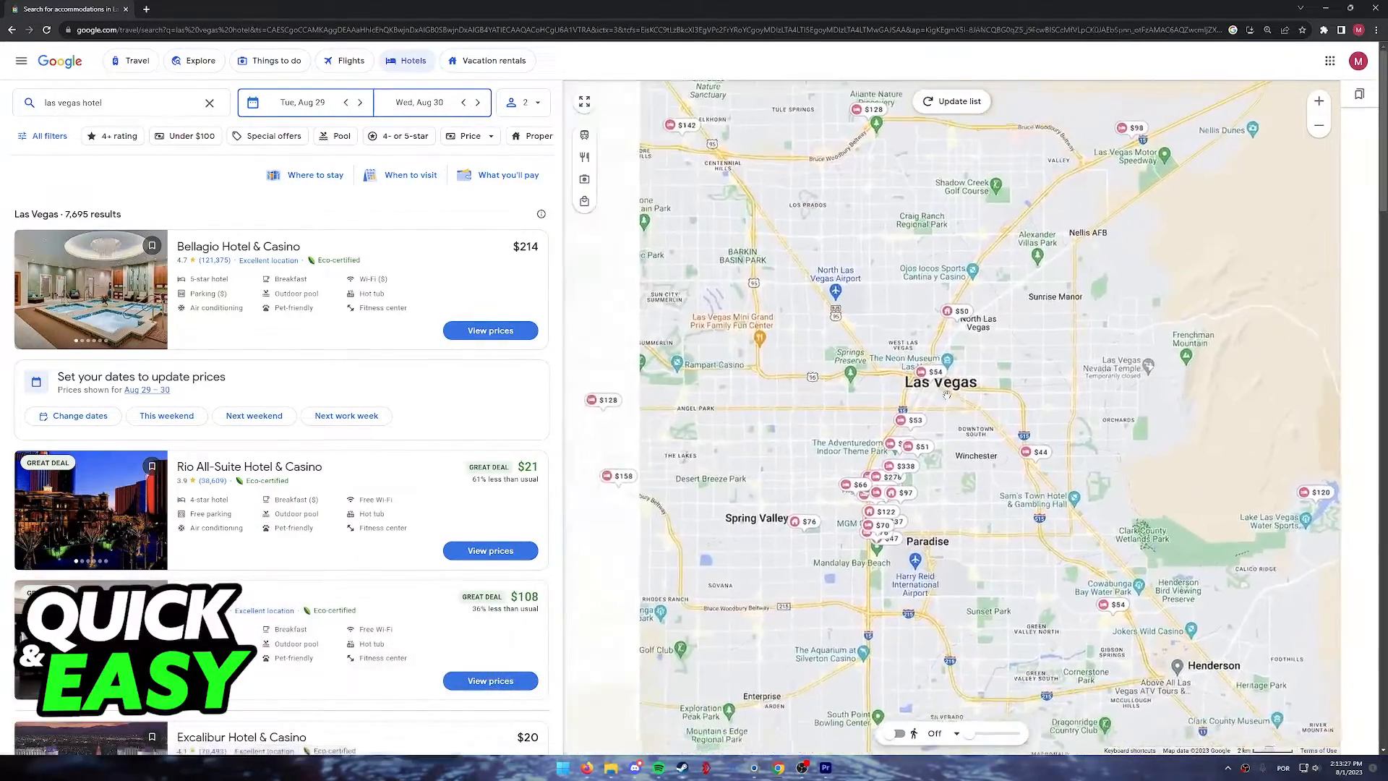
Reveal the property type, offers, guest rating, hotel class and amenities filter chips.
click(946, 373)
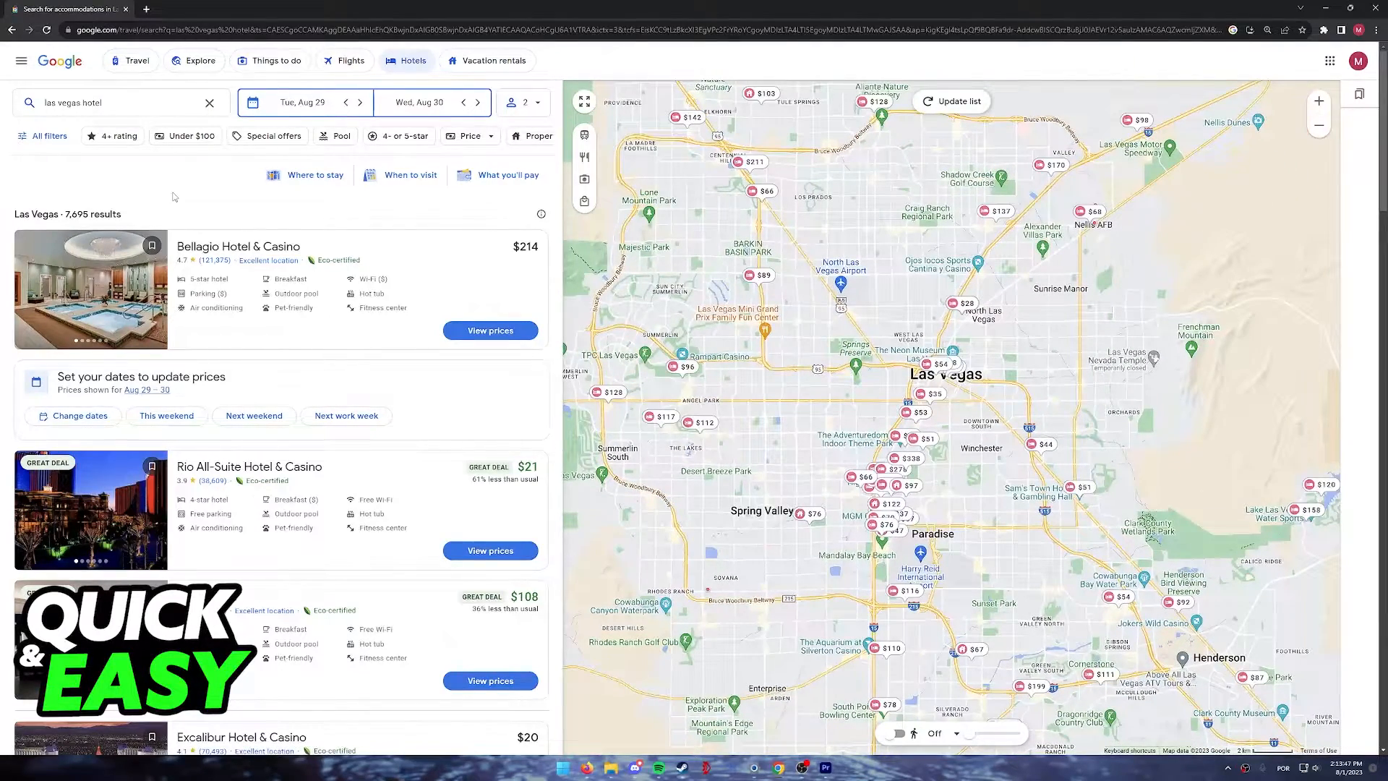
click(120, 103)
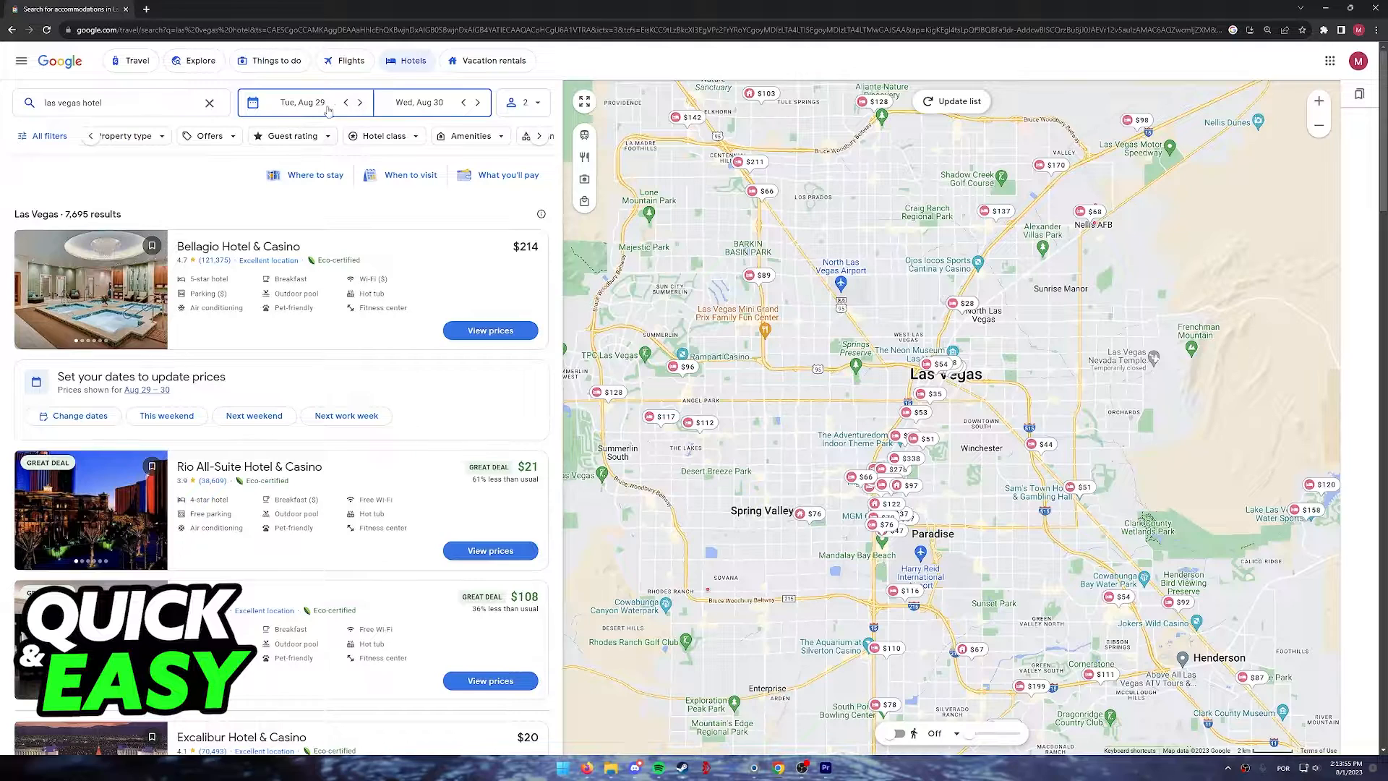
Confirm 2 adults in the guests selector and browse the 2,046 refreshed results.
click(301, 101)
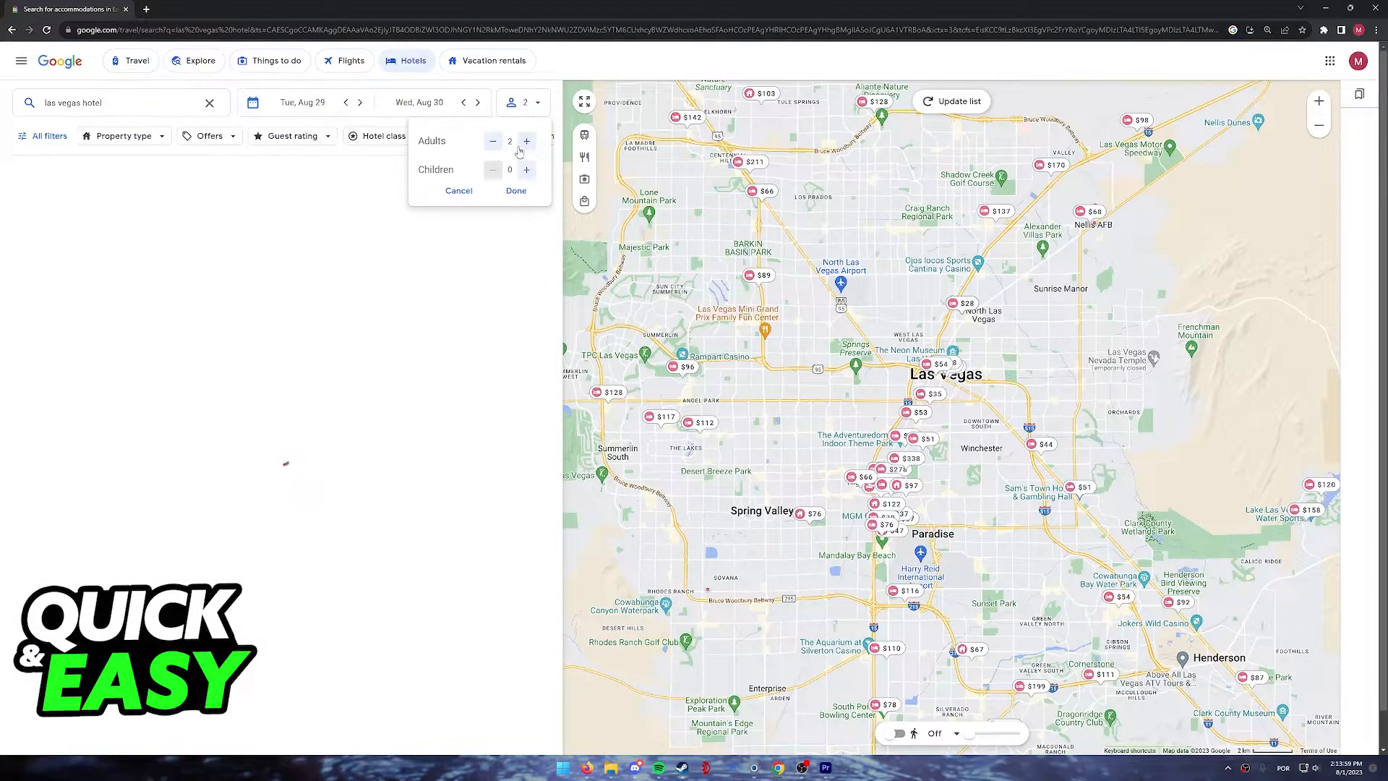
click(515, 192)
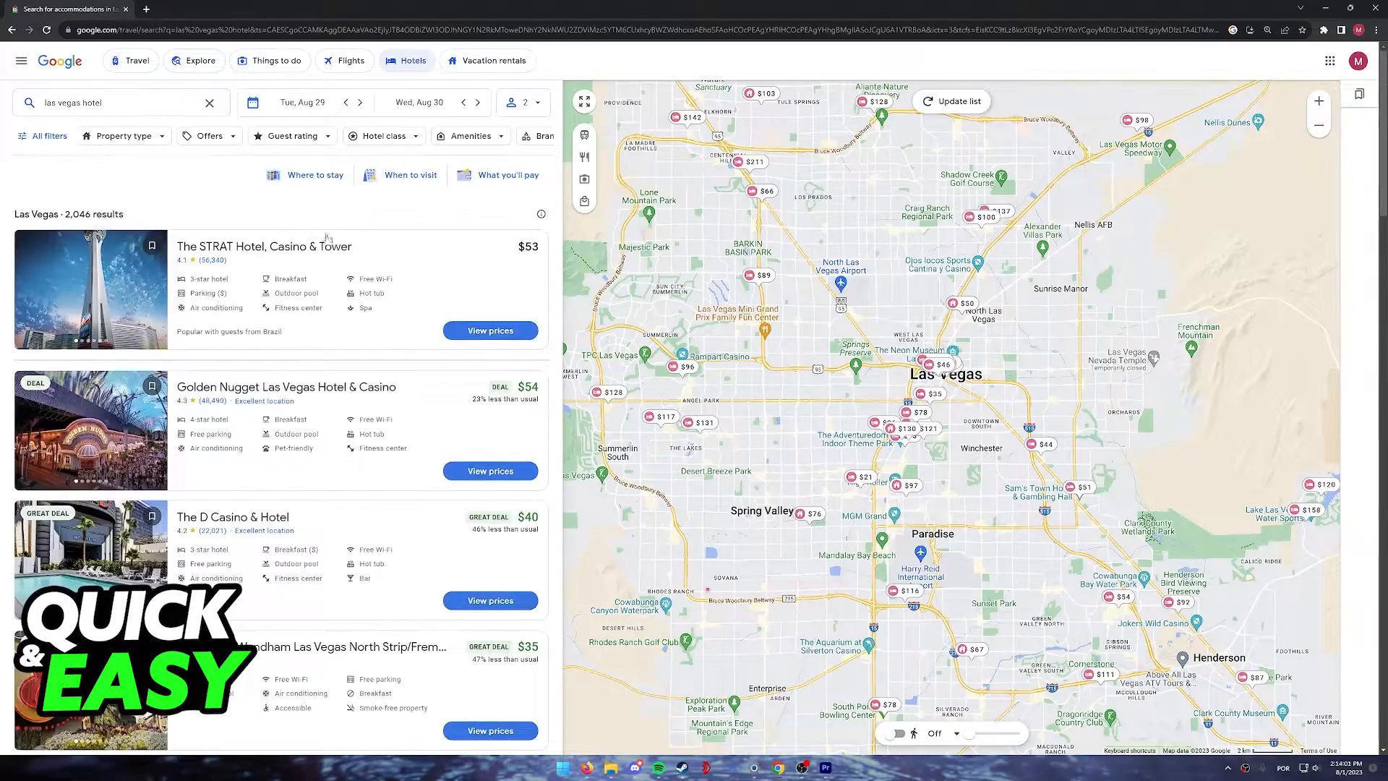
scroll(down, 3)
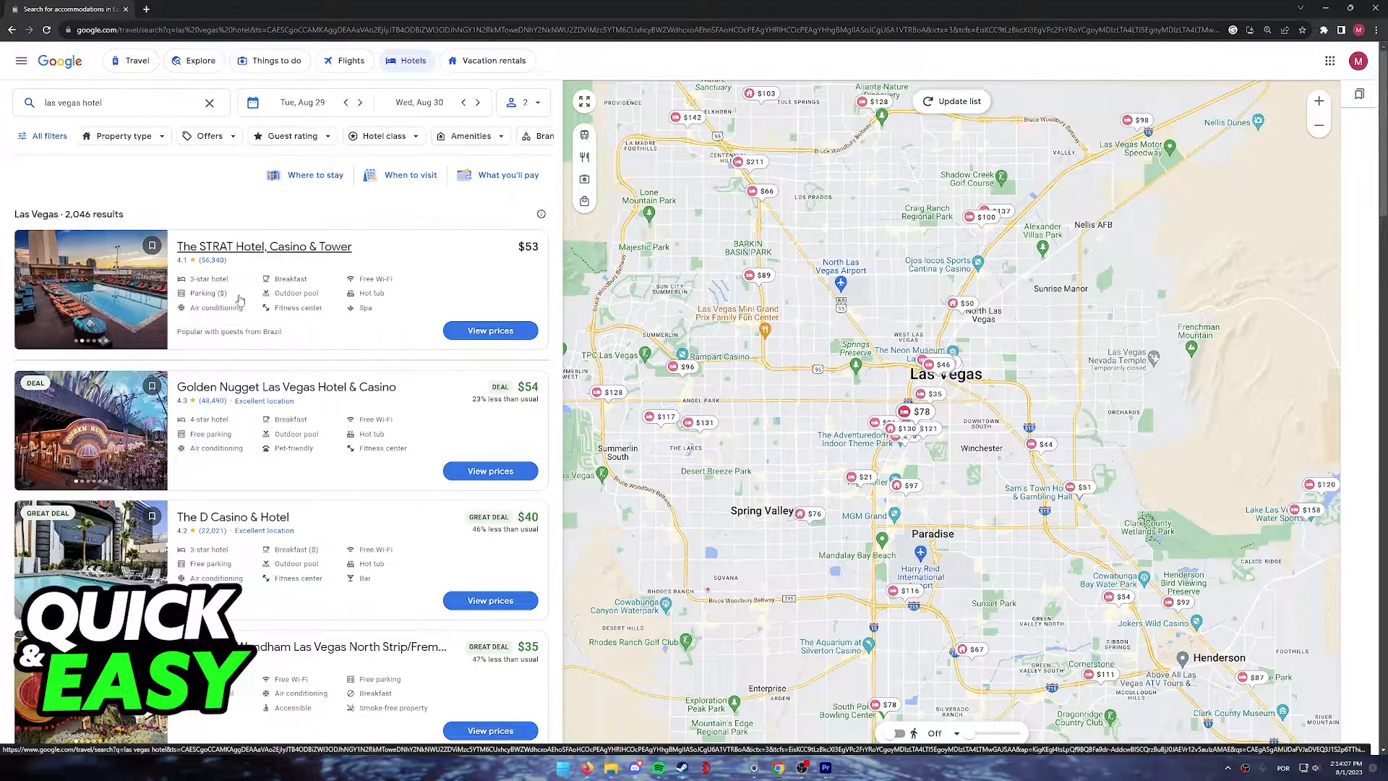
scroll(down, 3)
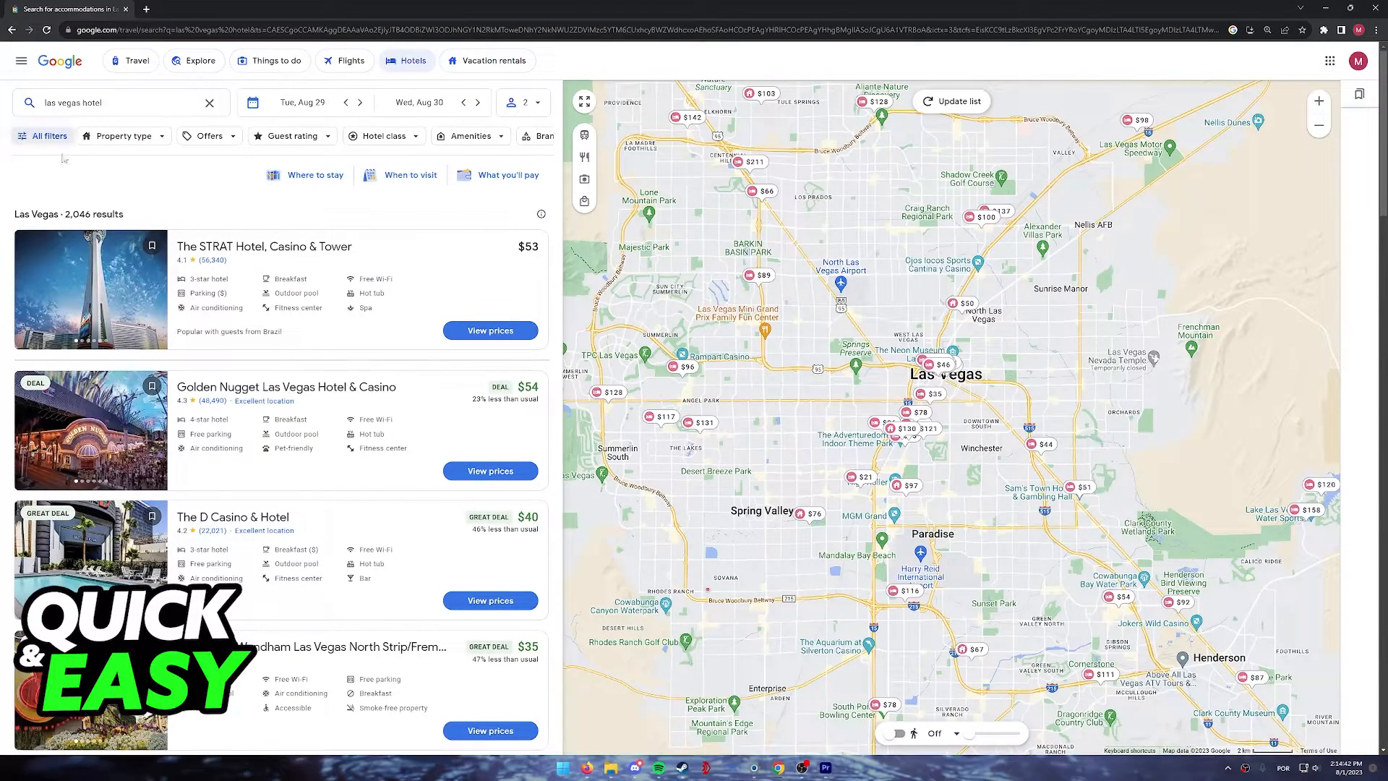
click(49, 136)
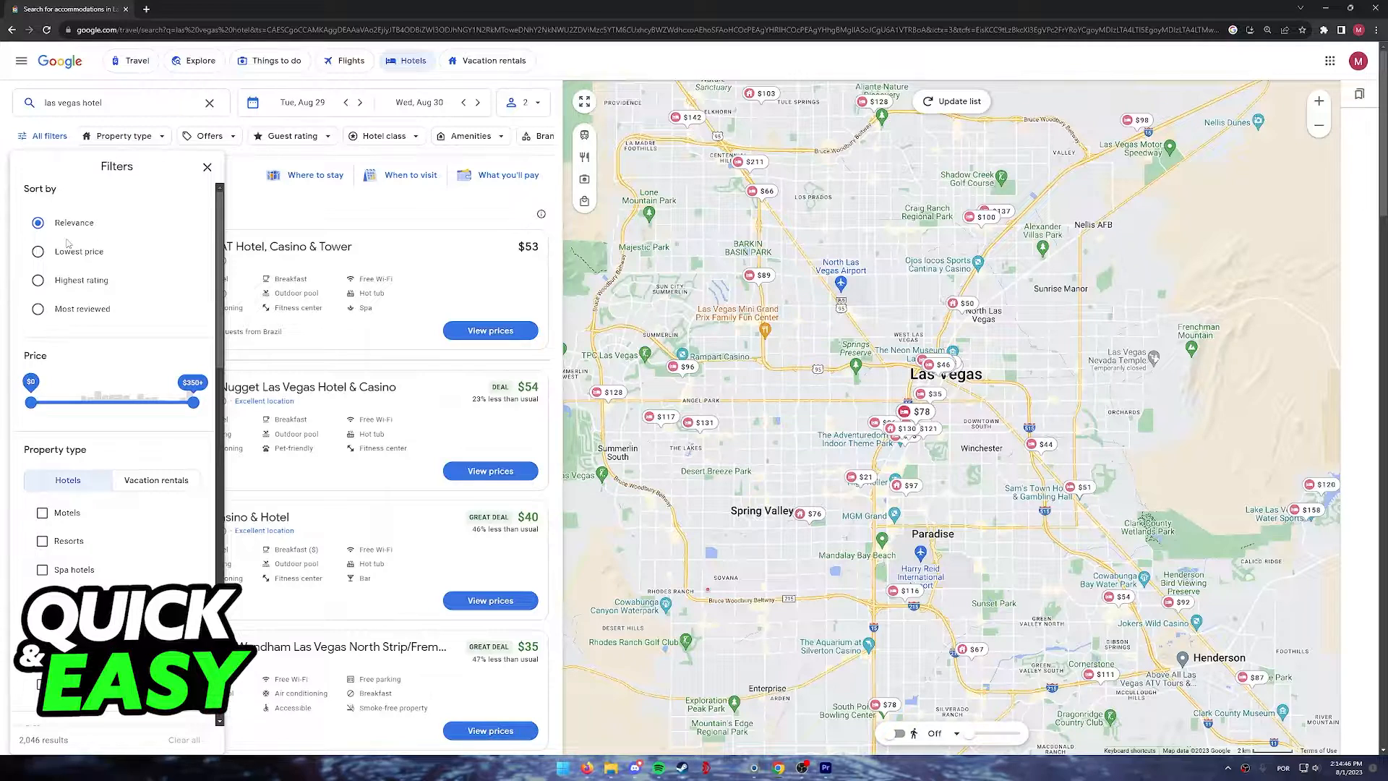
scroll(down, 3)
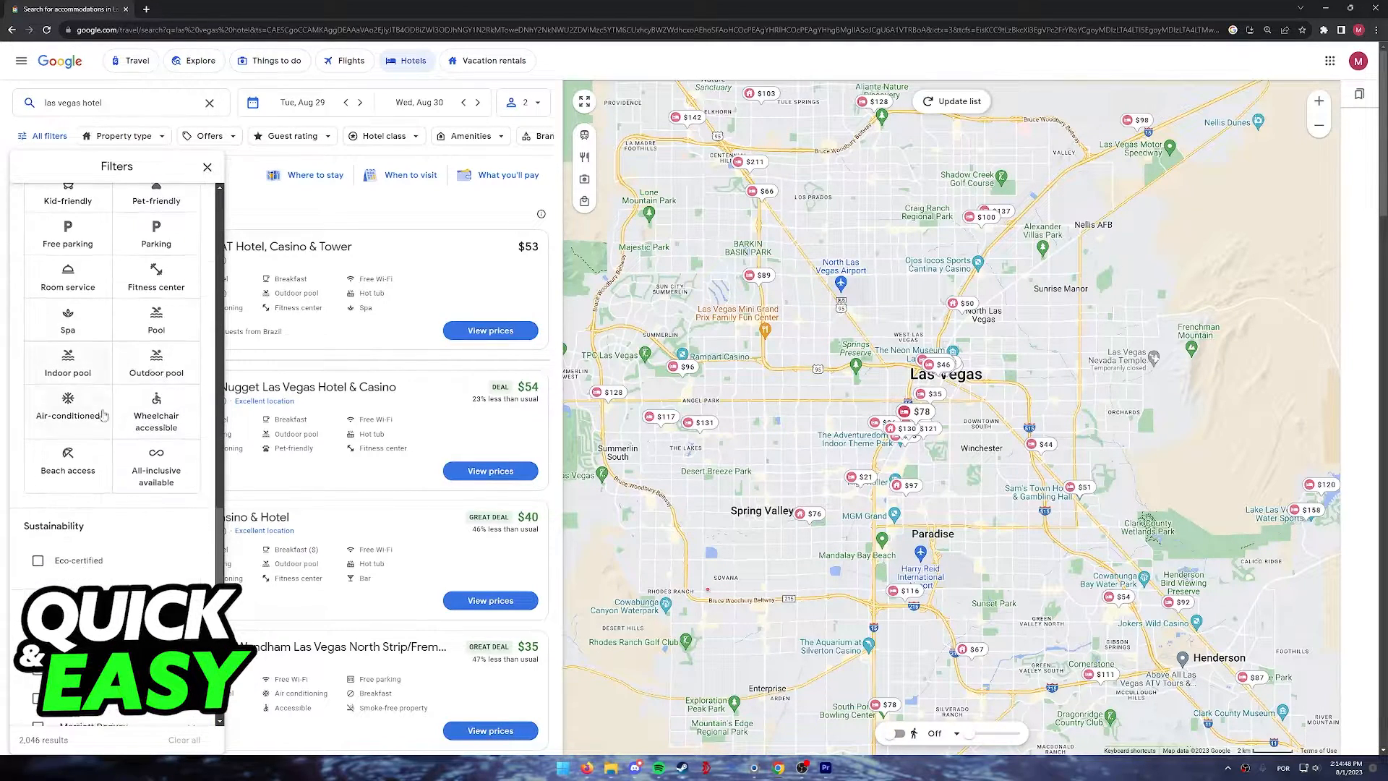
scroll(down, 3)
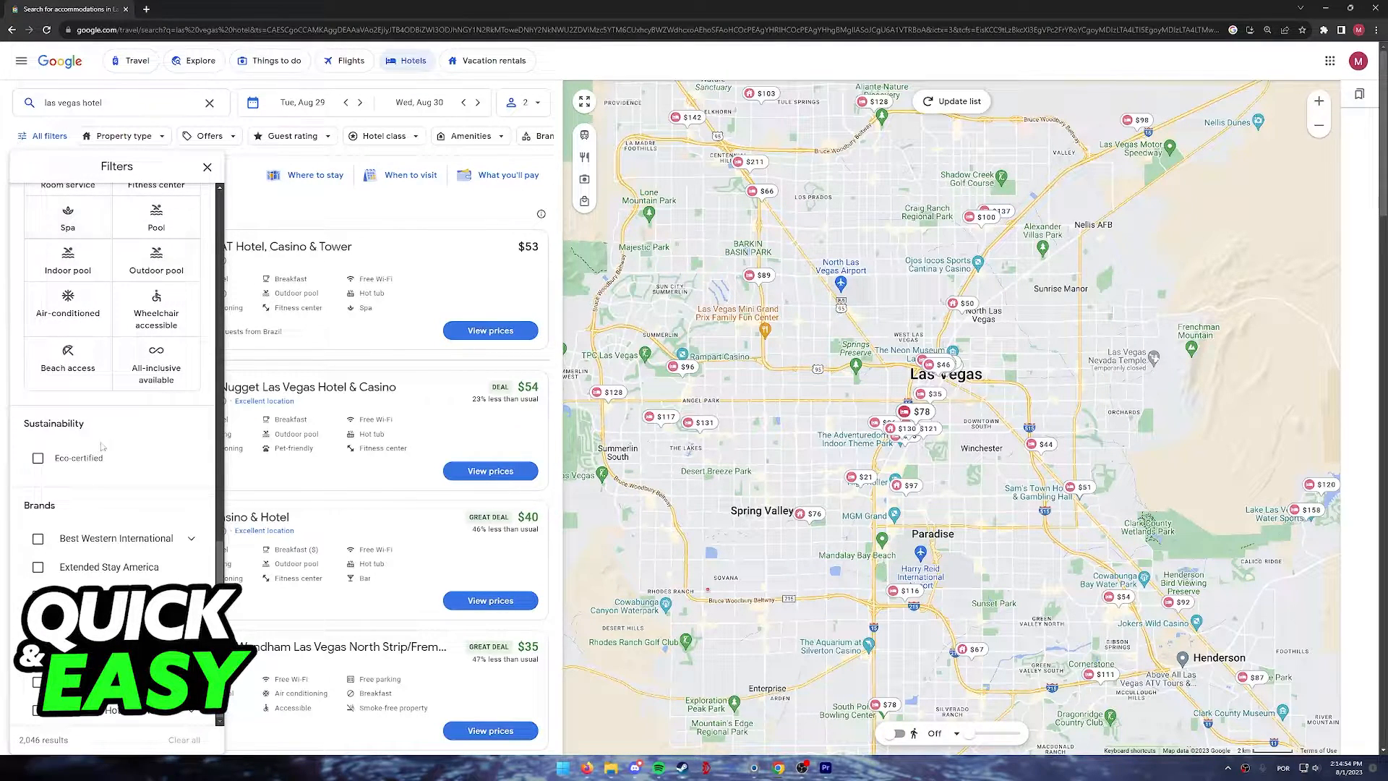
click(208, 166)
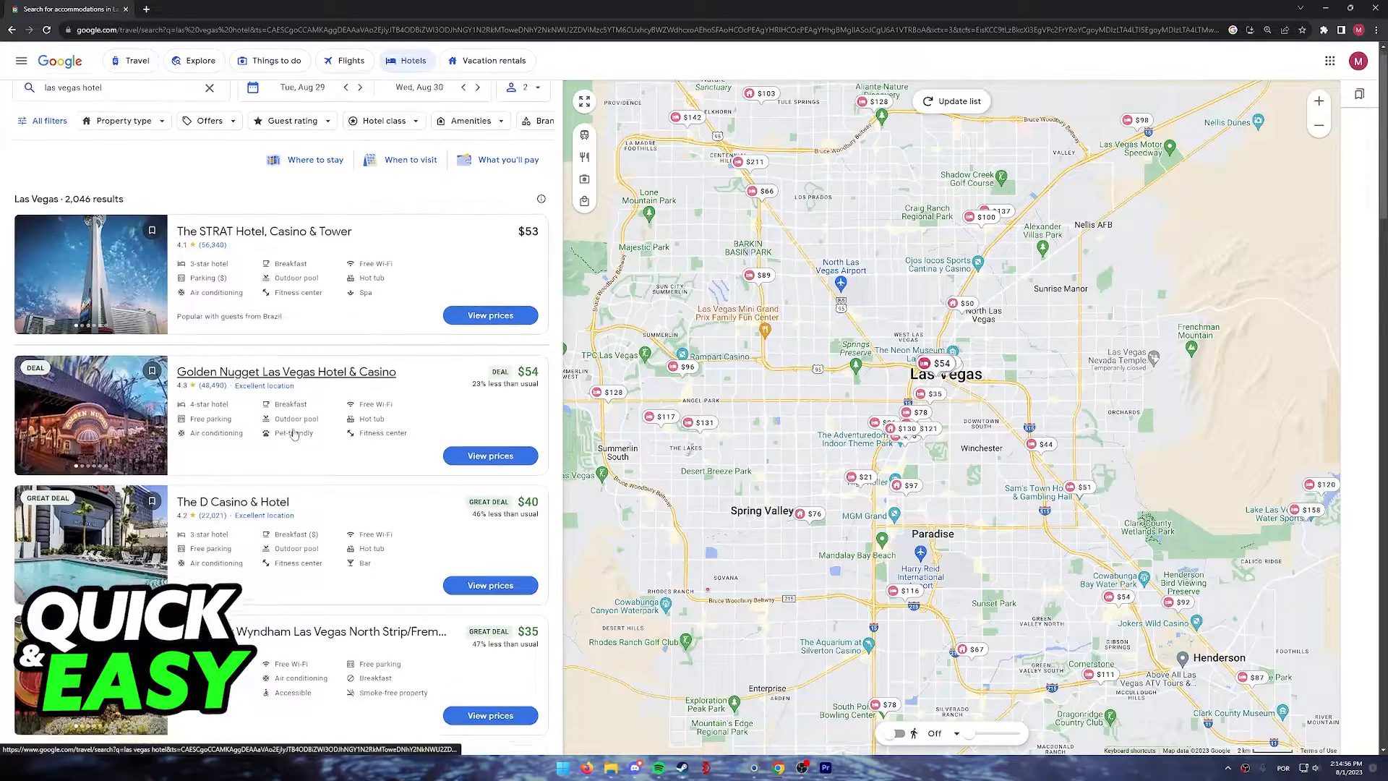
scroll(down, 3)
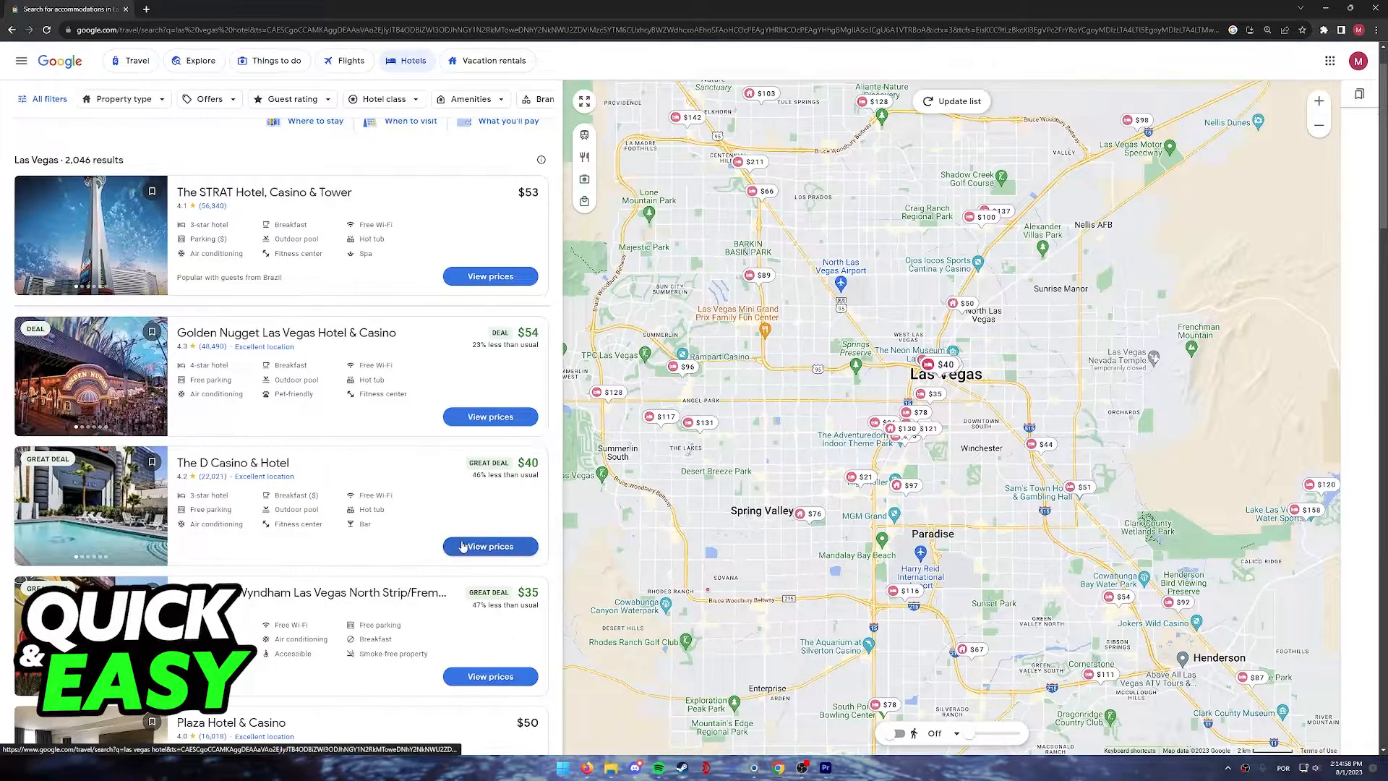
mouse_move(490, 549)
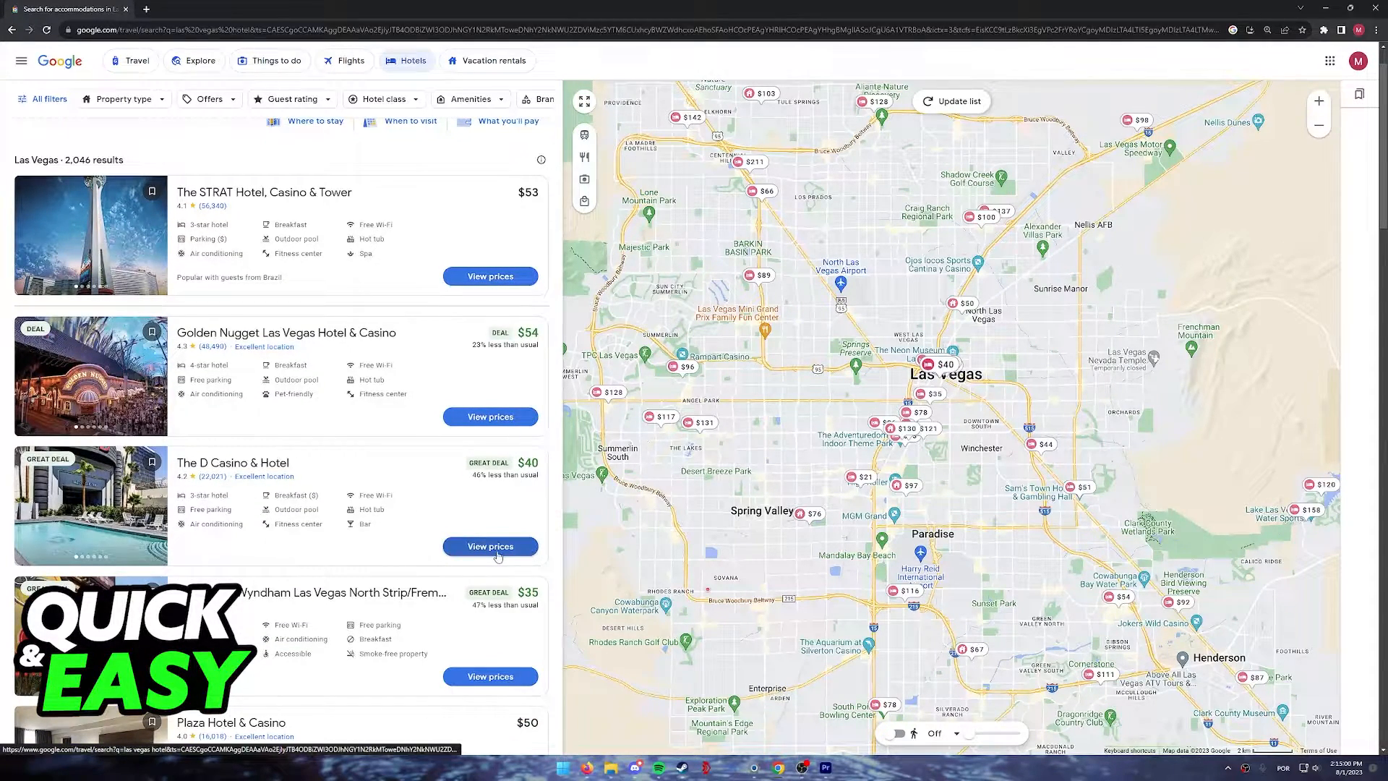
View booking-site prices for The D Casino & Hotel, with Decolar at $40.
click(490, 546)
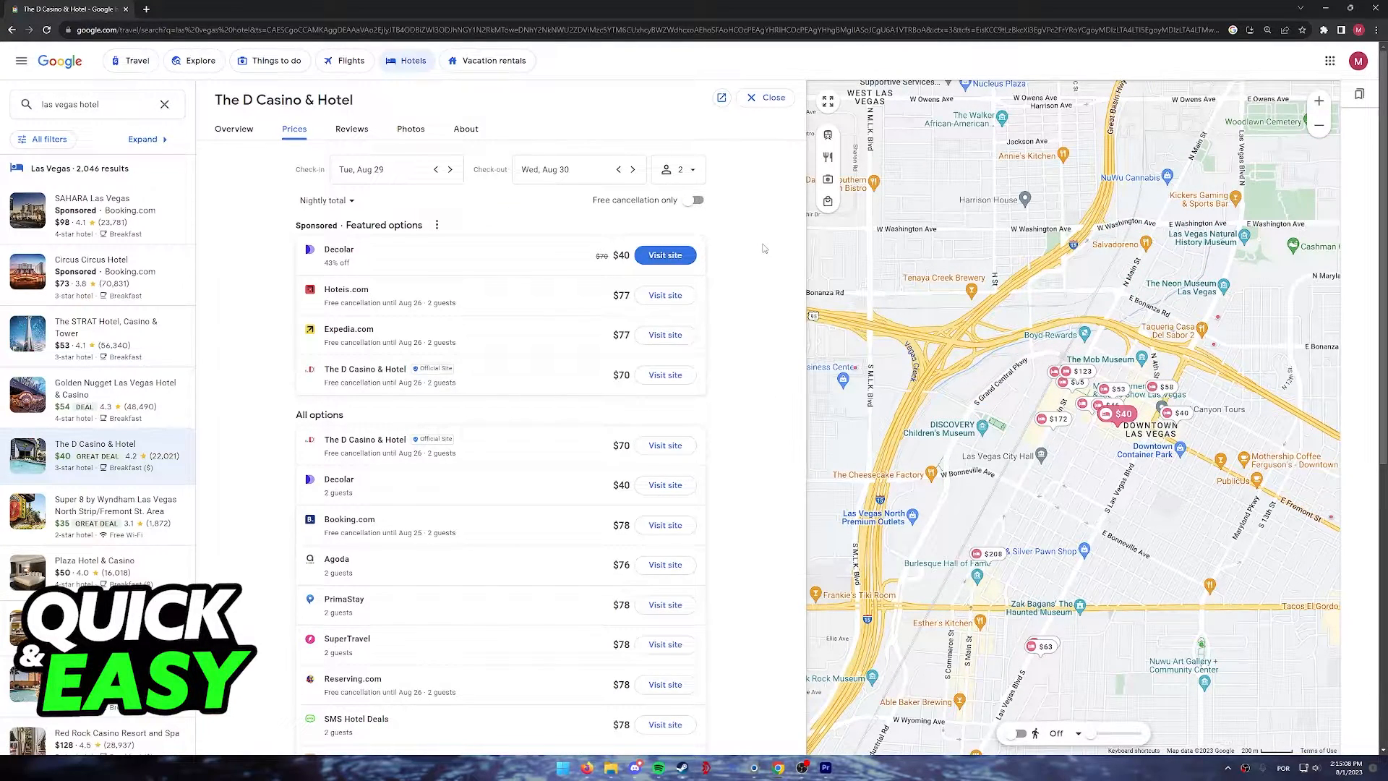
mouse_move(389, 428)
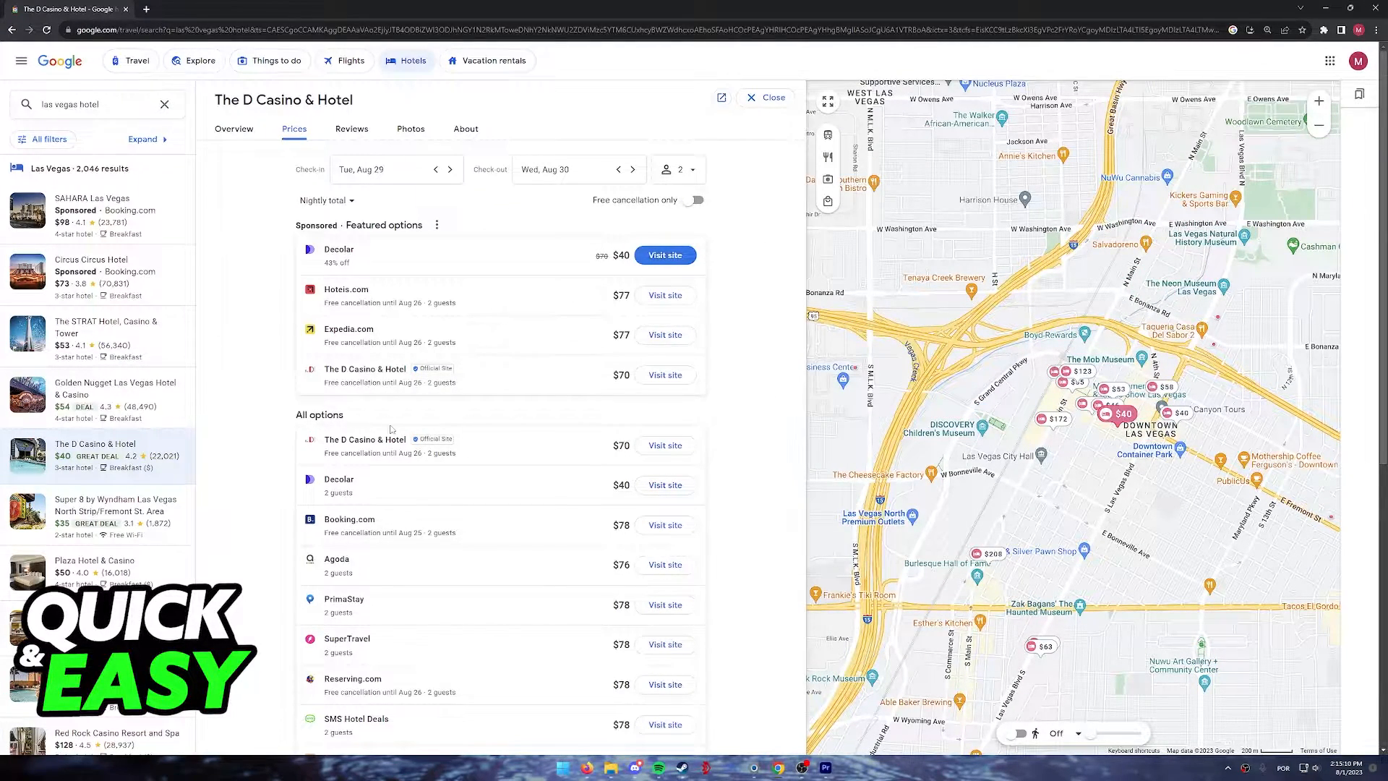